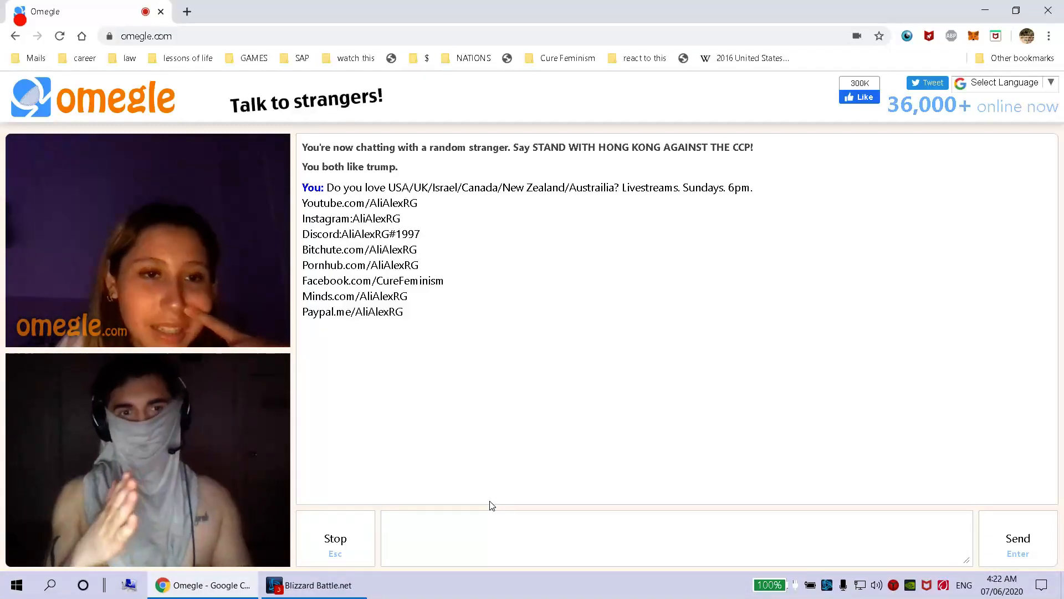
# Step: Connect to the next stranger and draft the links message 'Facebook.com/CureFeminism' in the chat box
pyautogui.click(492, 506)
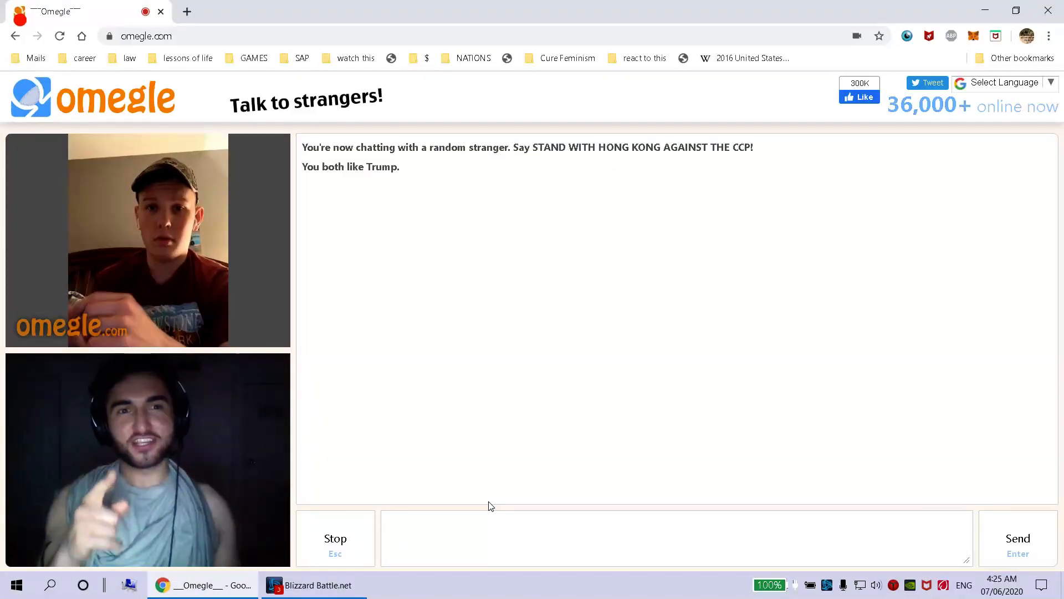
pyautogui.write('Facebook.com/CureFeminism')
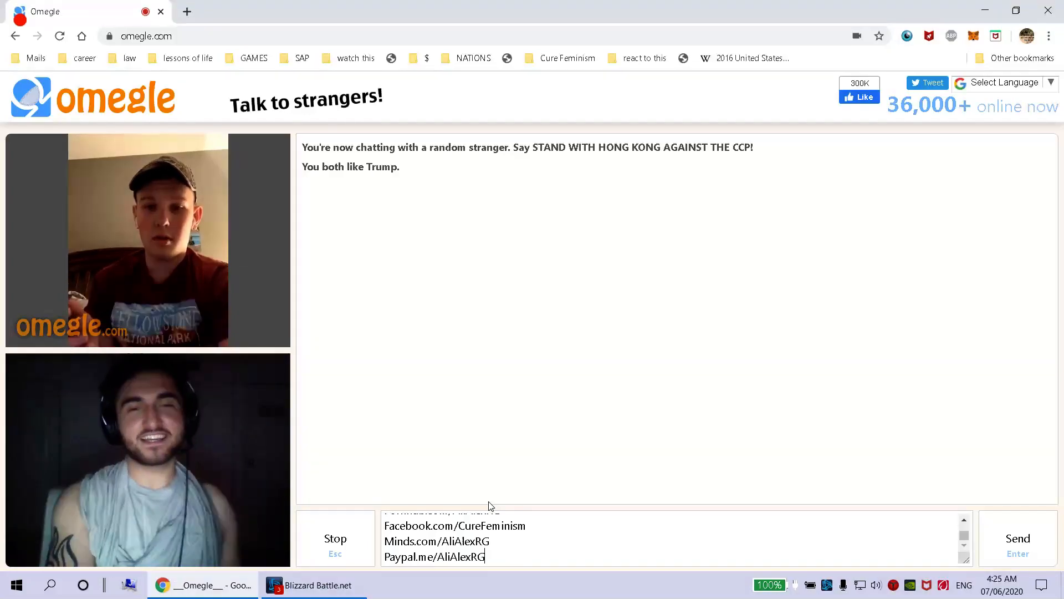